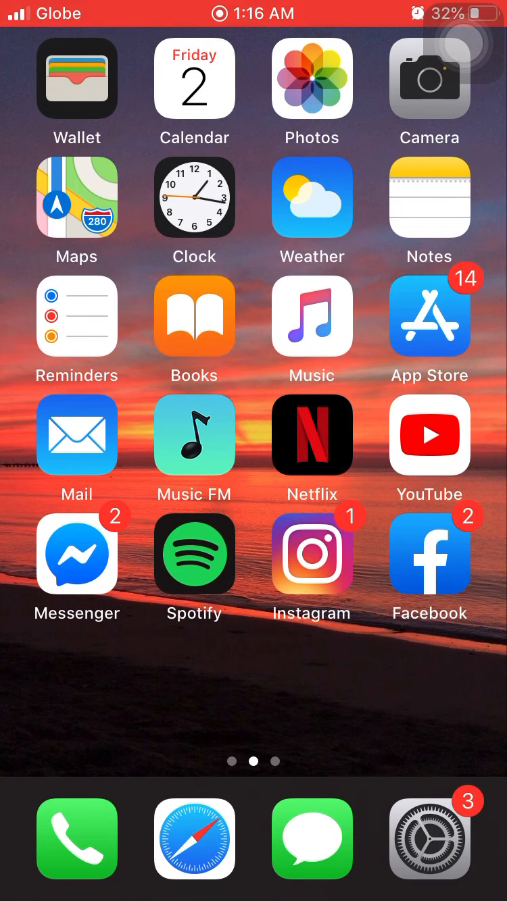
Open Settings briefly, then go back out to the iOS Home Screen
left_click(429, 841)
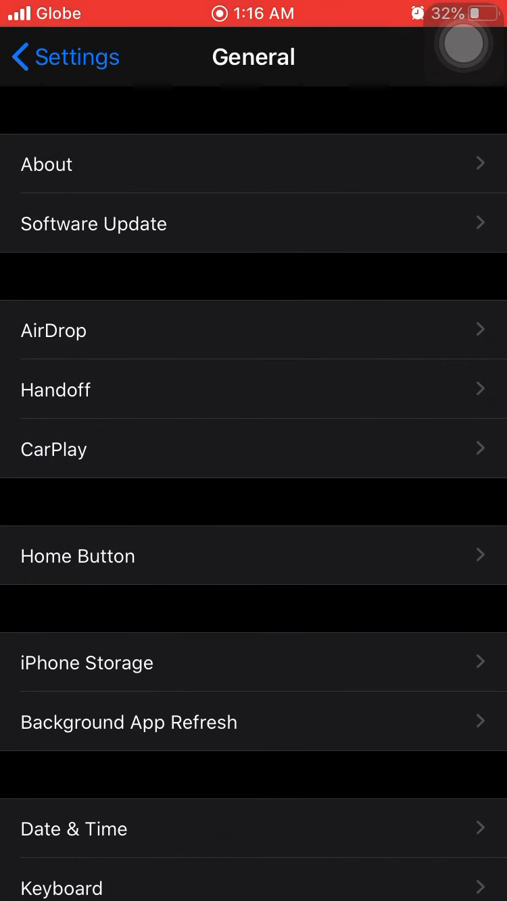
scroll("up", 3)
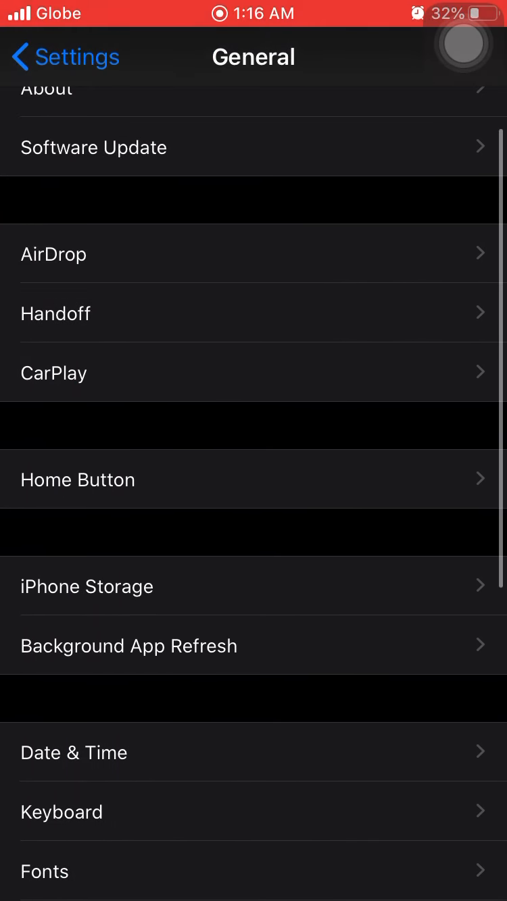
scroll("down", 3)
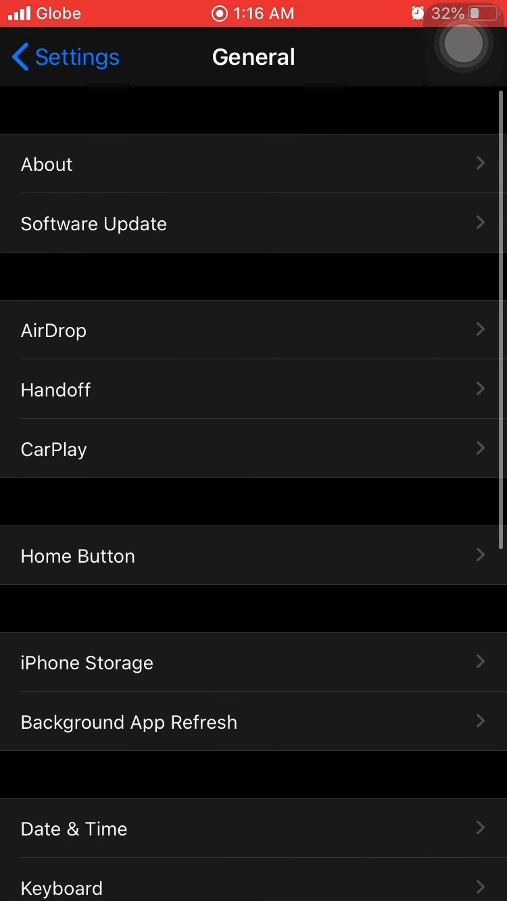
left_click(254, 164)
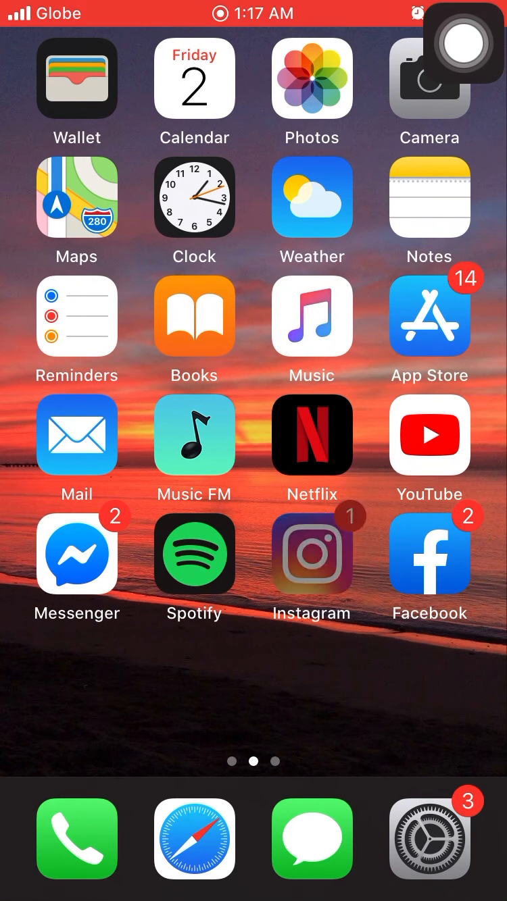
From the Home Screen dock, reopen Settings at the General page
scroll("left", 3)
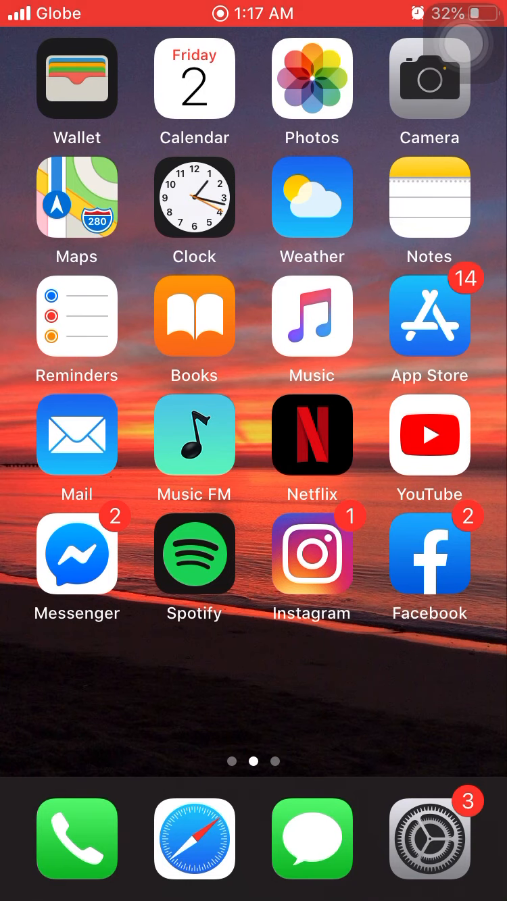
left_click(311, 435)
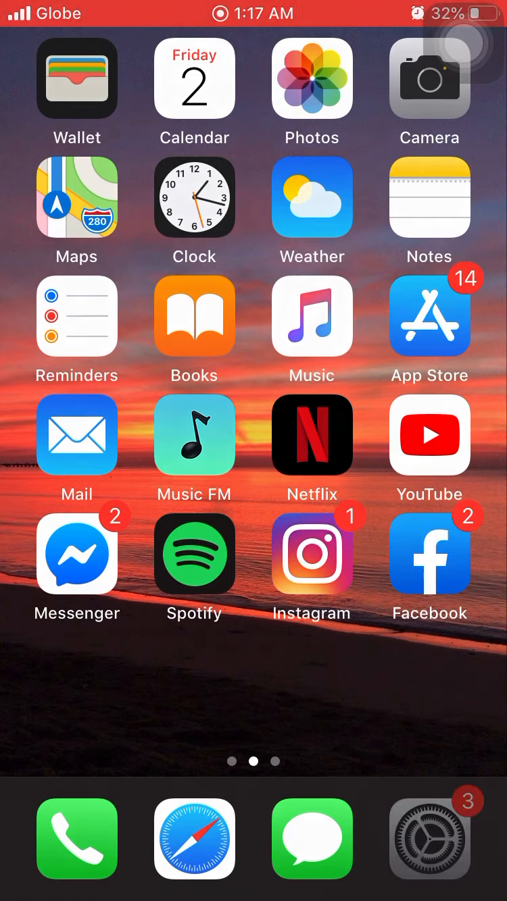
left_click(430, 840)
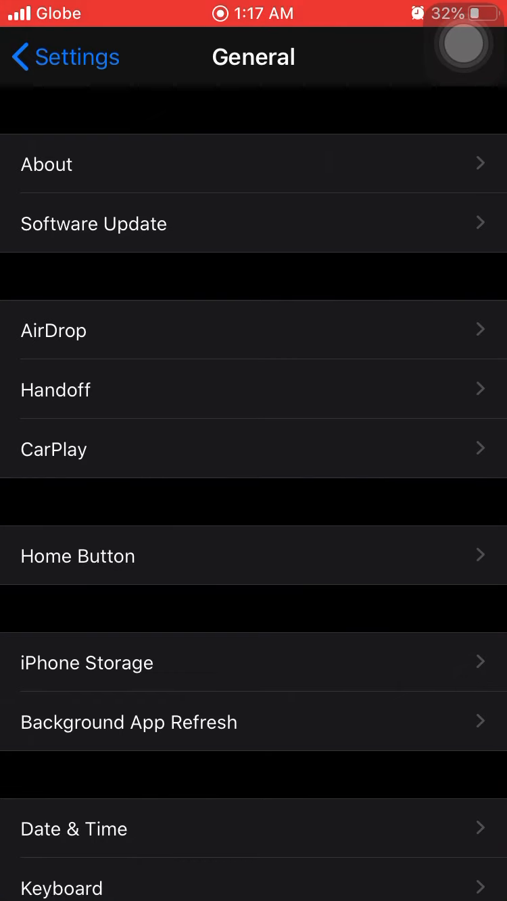
Scroll General to iPhone Storage and open the storage details for Netflix
scroll("down", 3)
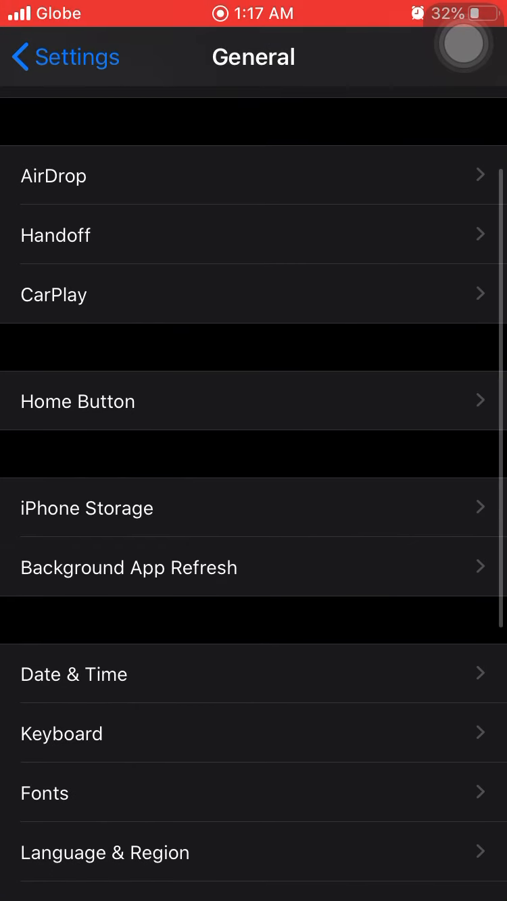
scroll("down", 3)
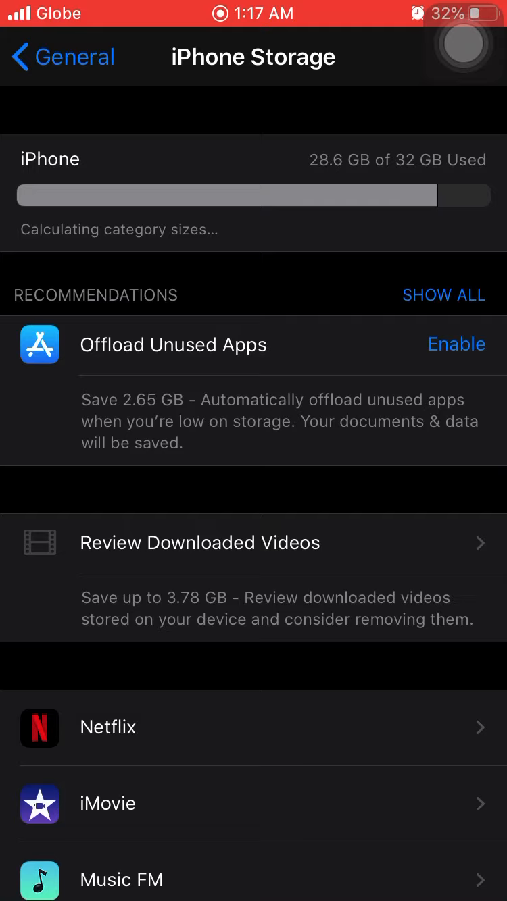
scroll("down", 3)
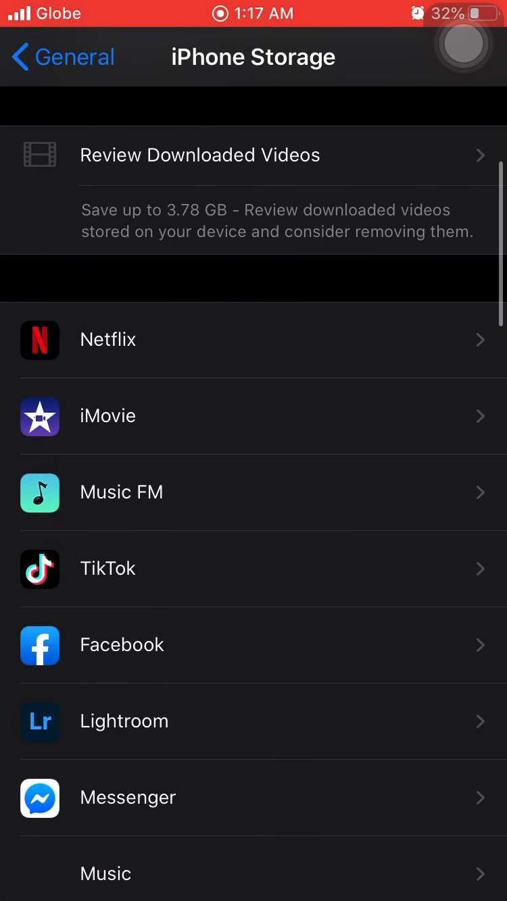
scroll("up", 3)
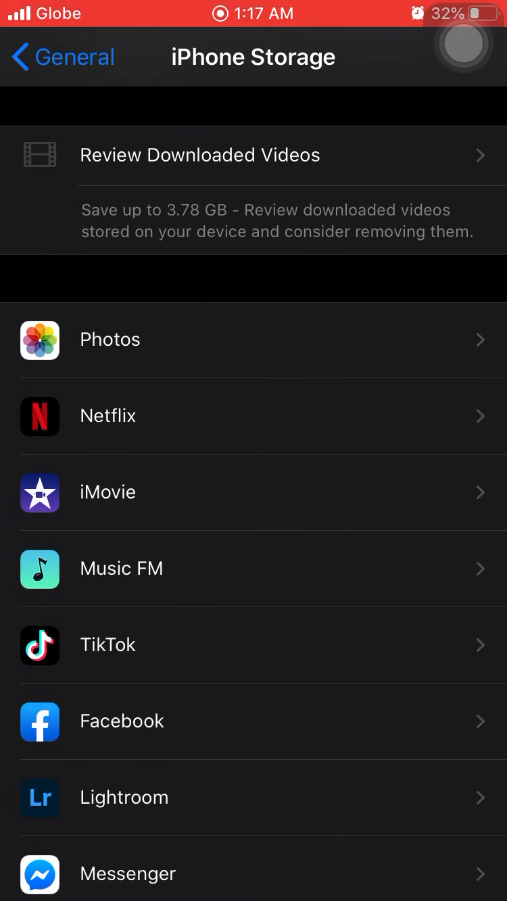
left_click(254, 416)
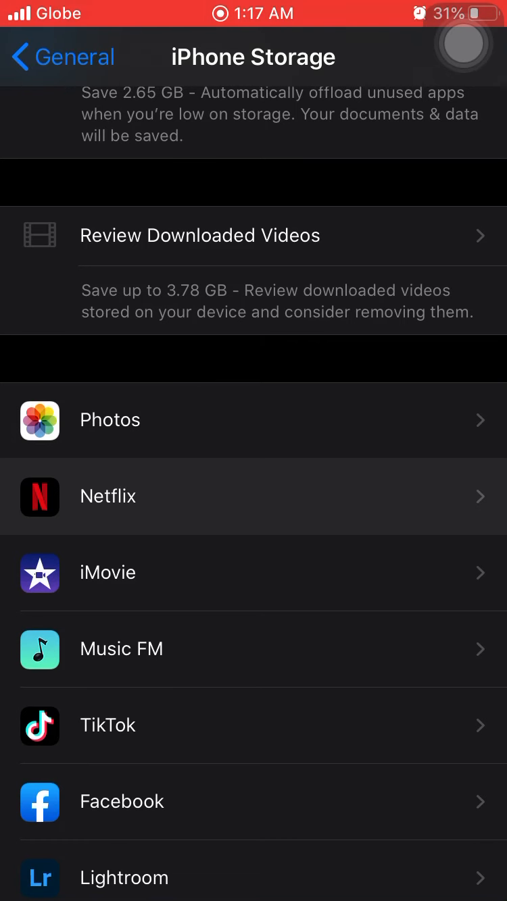
left_click(254, 496)
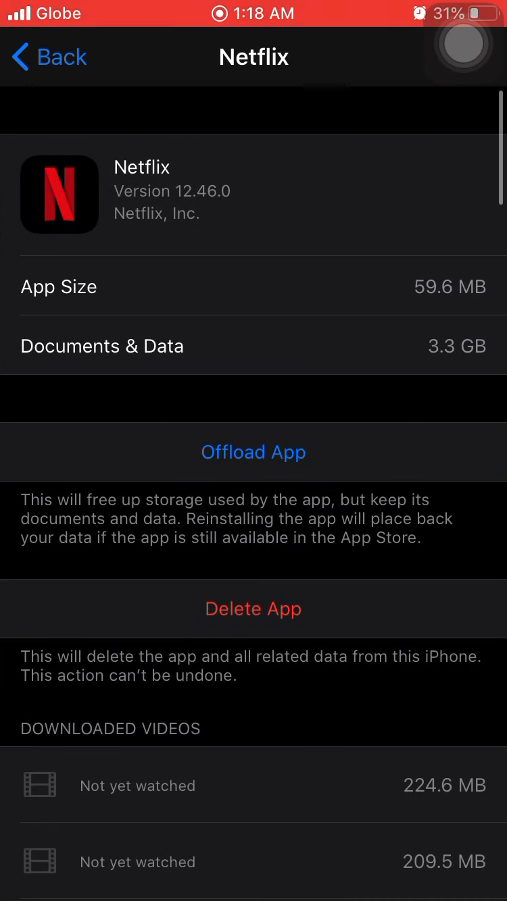
scroll("down", 3)
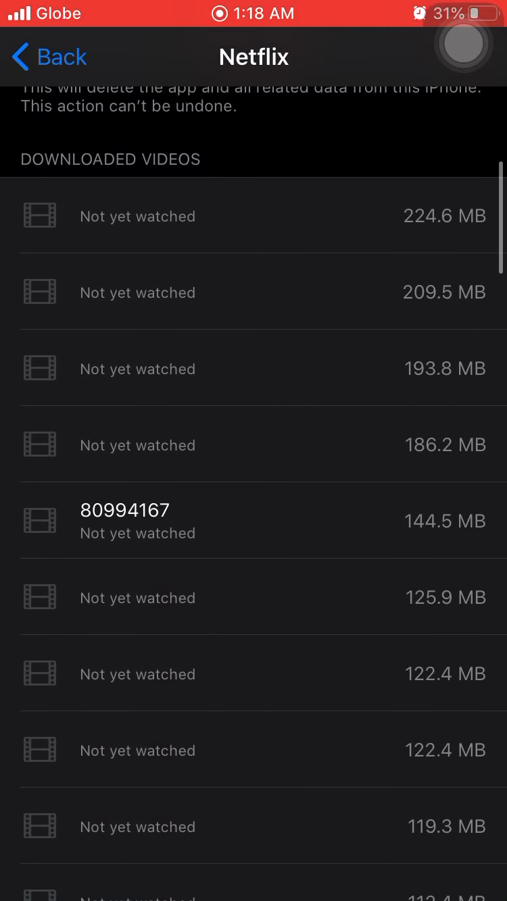
scroll("down", 3)
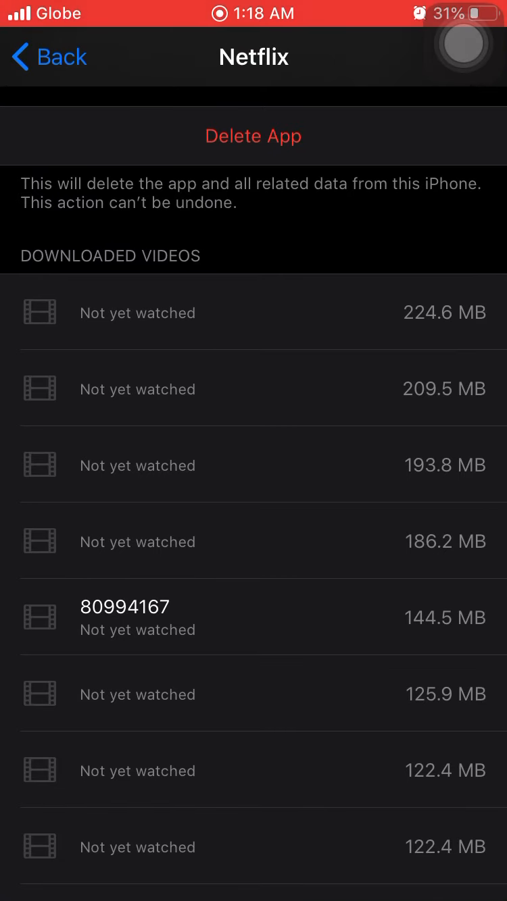
scroll("up", 3)
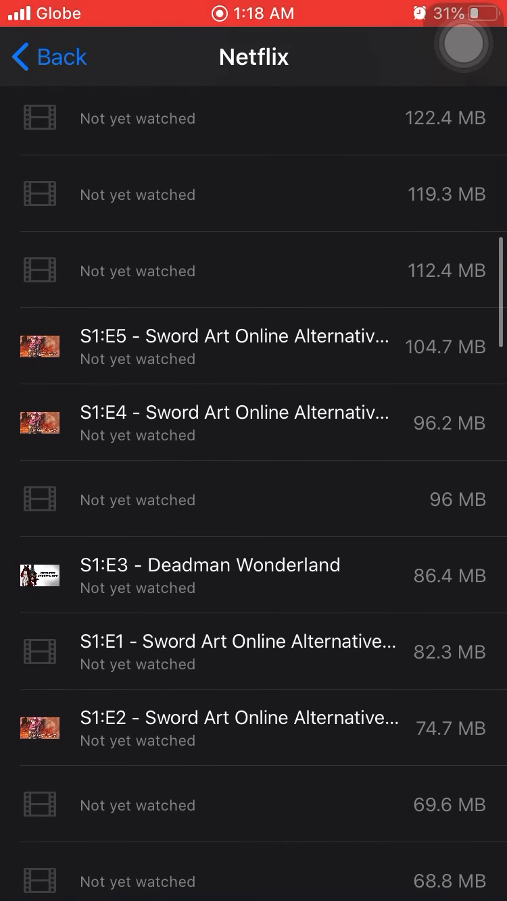
scroll("down", 3)
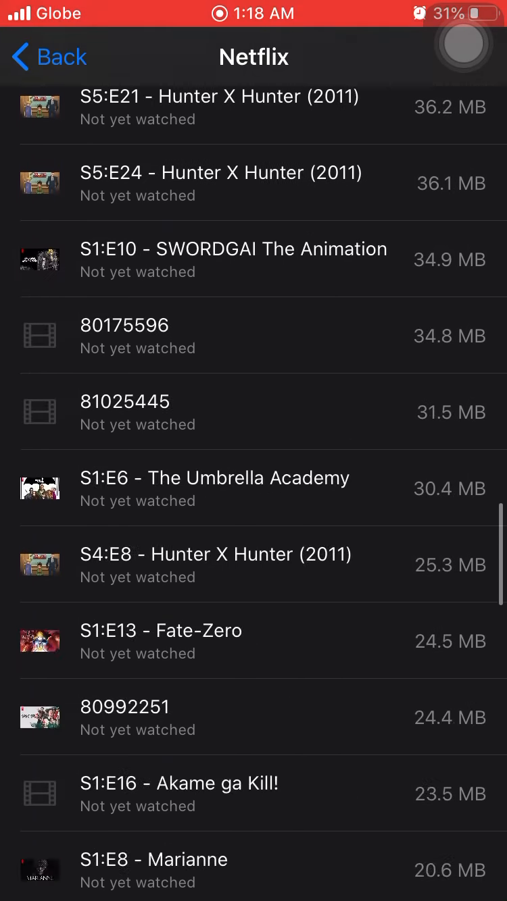
scroll("down", 3)
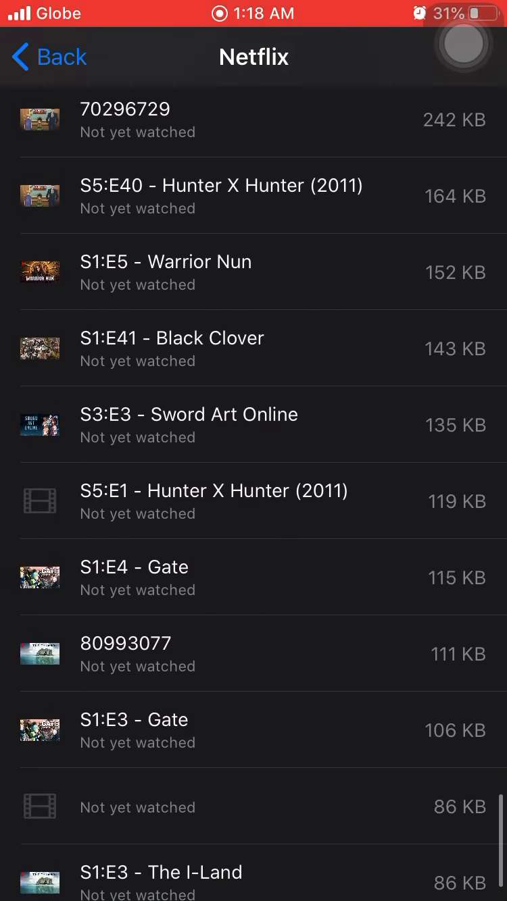
scroll("down", 3)
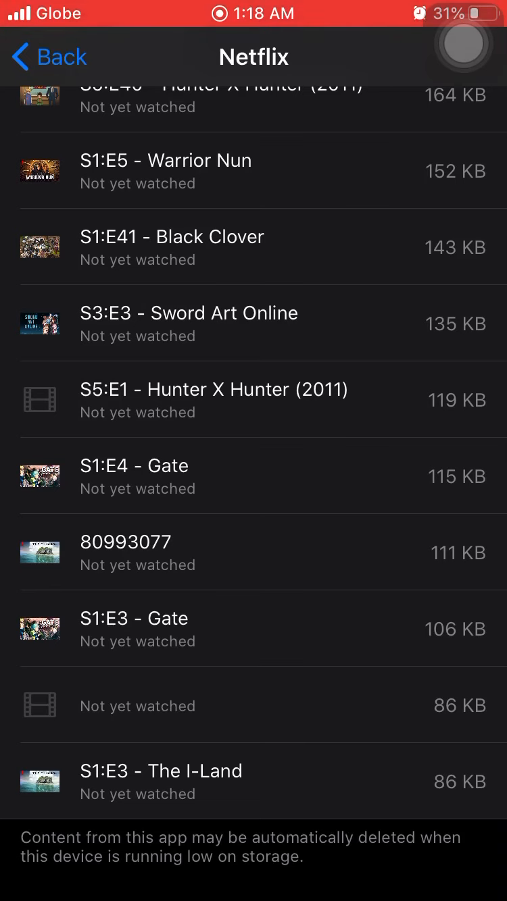
left_click(41, 56)
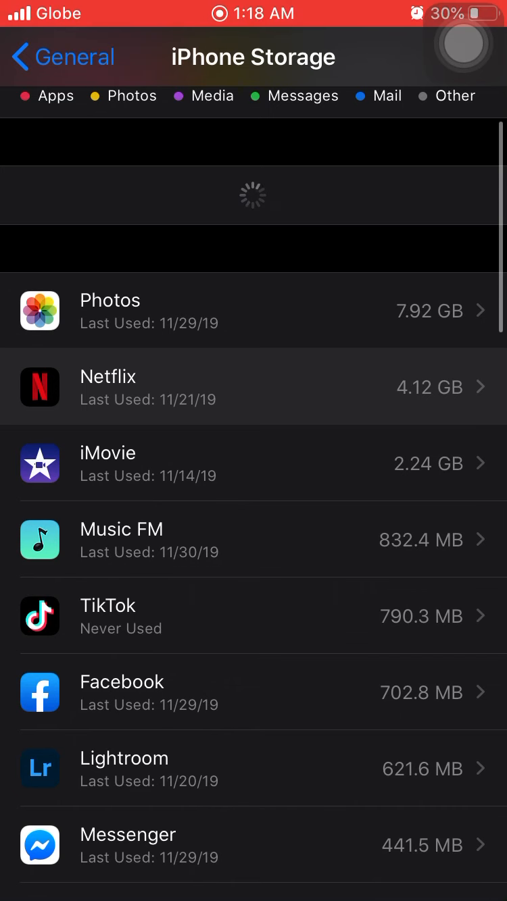
In Netflix's downloaded videos, delete the 224.6 MB and 186.2 MB downloads
left_click(254, 387)
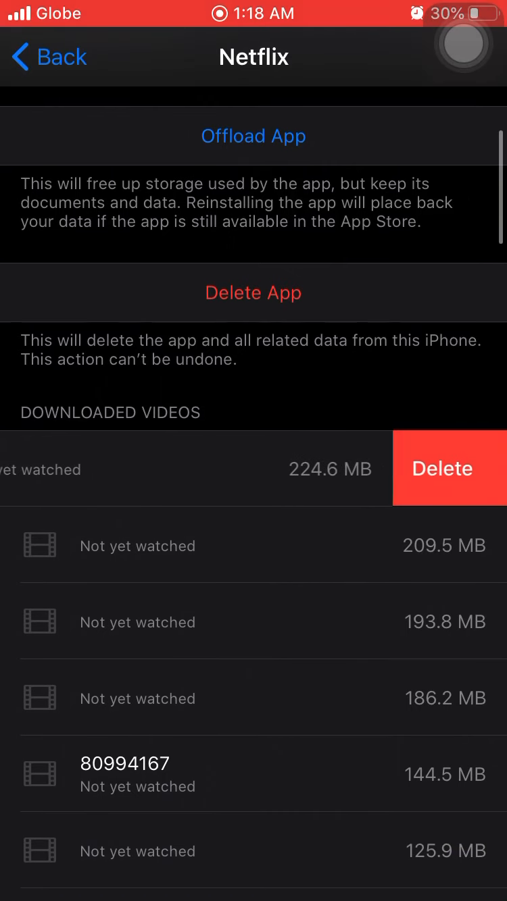
left_click(441, 468)
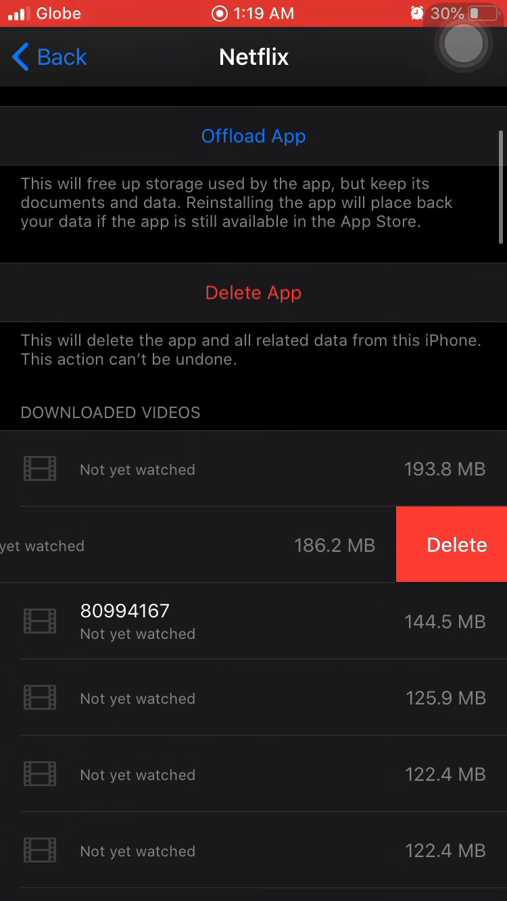
left_click(451, 543)
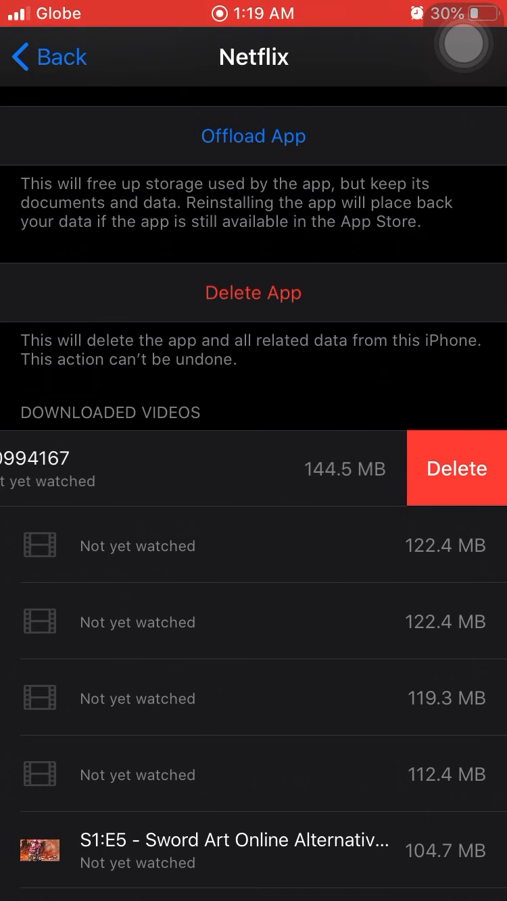
Review Netflix's remaining downloads and return to the iPhone Storage overview
scroll("down", 3)
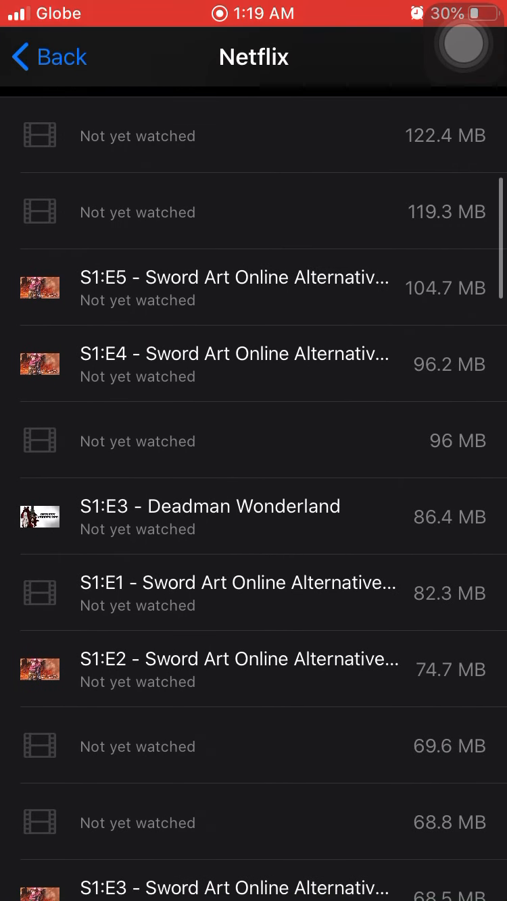
scroll("down", 3)
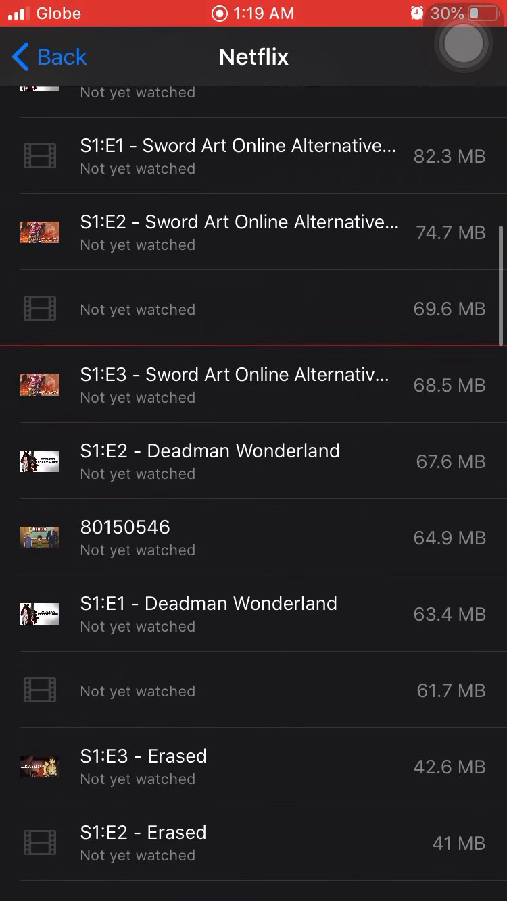
scroll("up", 3)
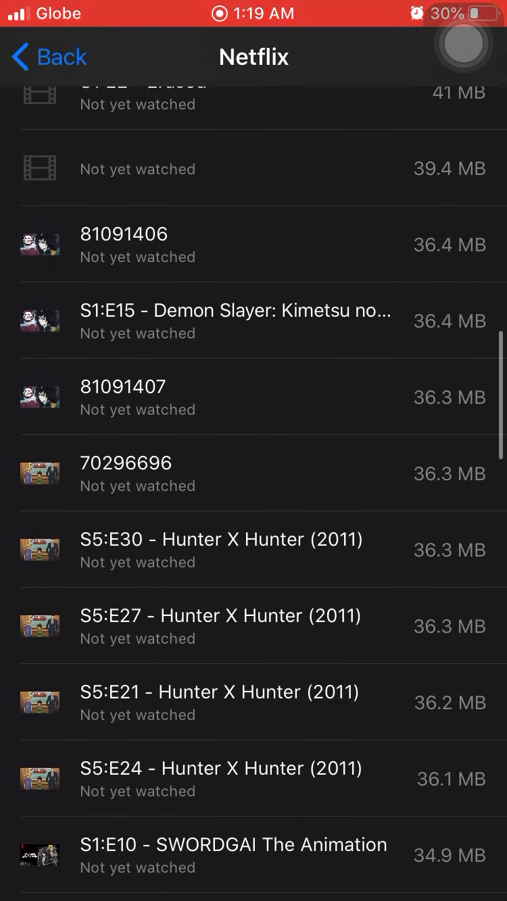
left_click(47, 57)
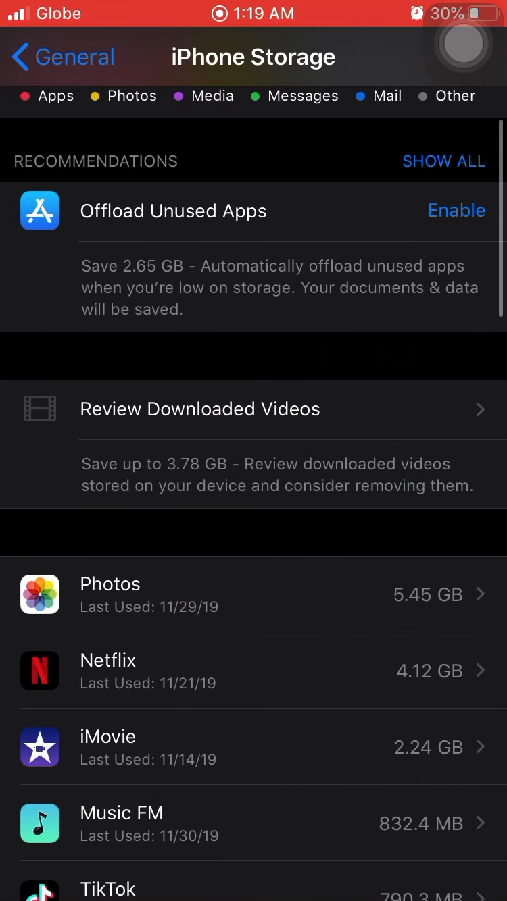